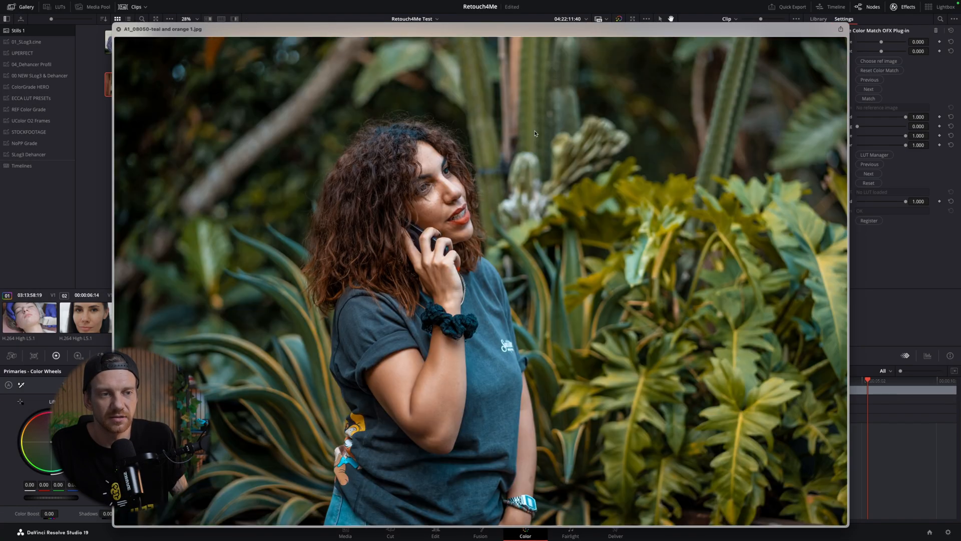
Step: Leave the teal-and-orange reference image for the Edit page timeline showing the close-up portrait
{"action": "left_click", "coordinate": [435, 532]}
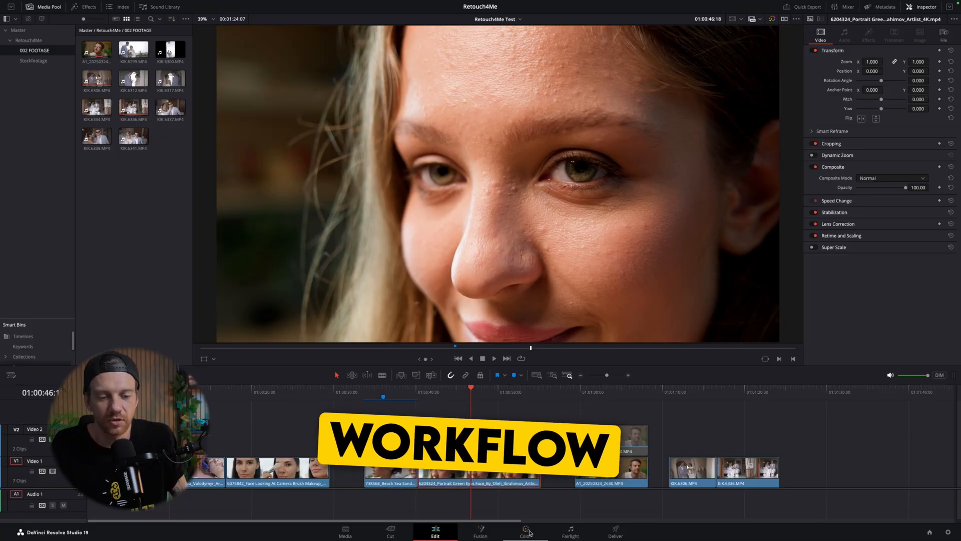
Step: Grade the close-up clip: Heal node moved under node 01, Close-up scale, Rec. 709 input
{"action": "left_click", "coordinate": [526, 532]}
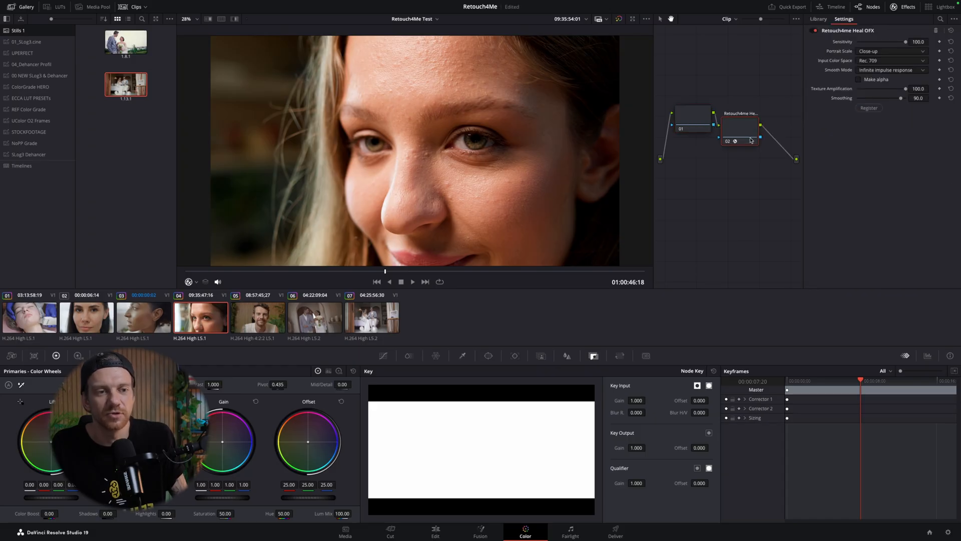
{"action": "left_click_drag", "start_coordinate": [740, 127], "coordinate": [691, 165]}
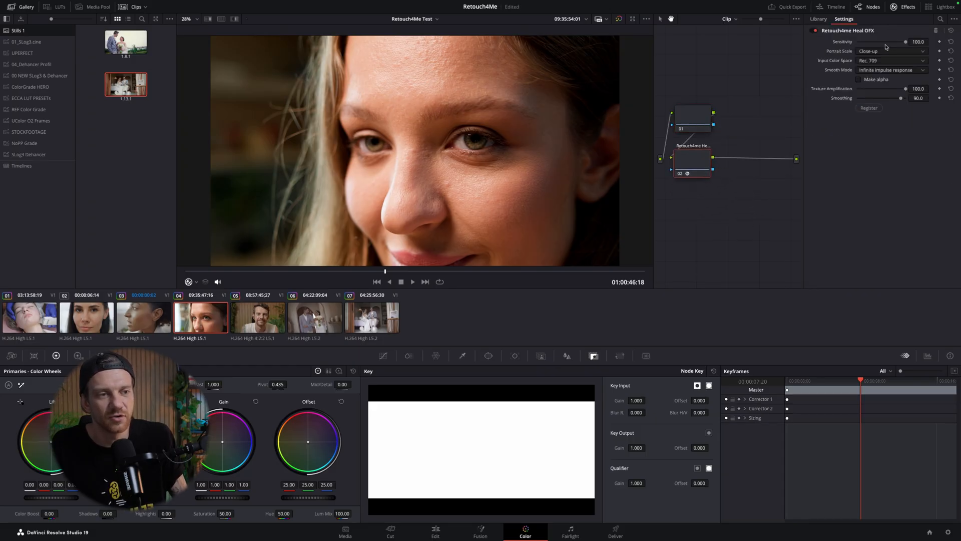
{"action": "left_click", "coordinate": [893, 51]}
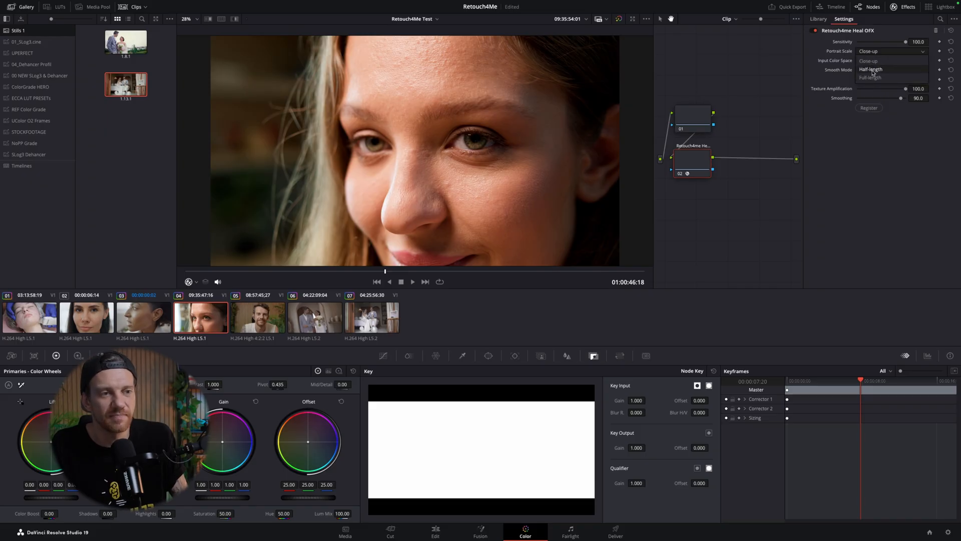
{"action": "left_click", "coordinate": [892, 60]}
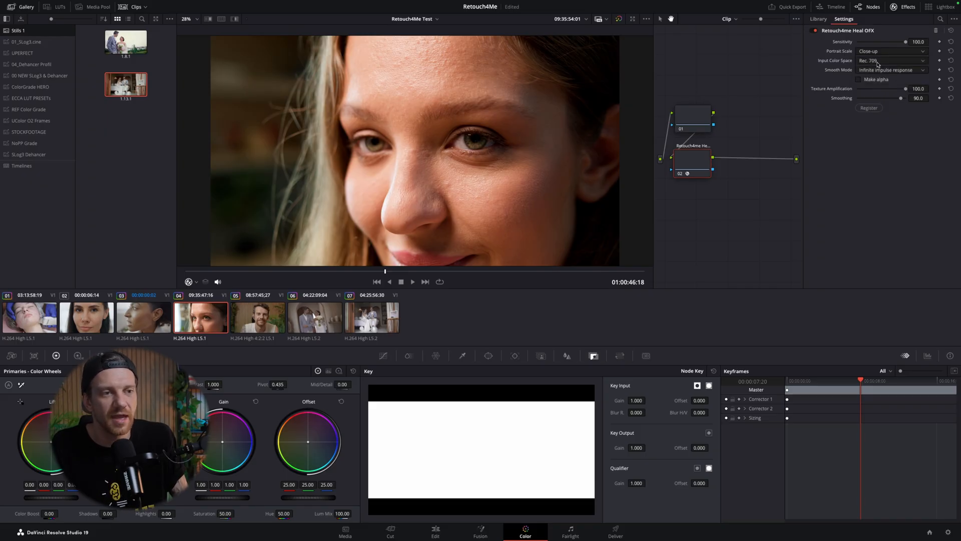
{"action": "left_click", "coordinate": [891, 61]}
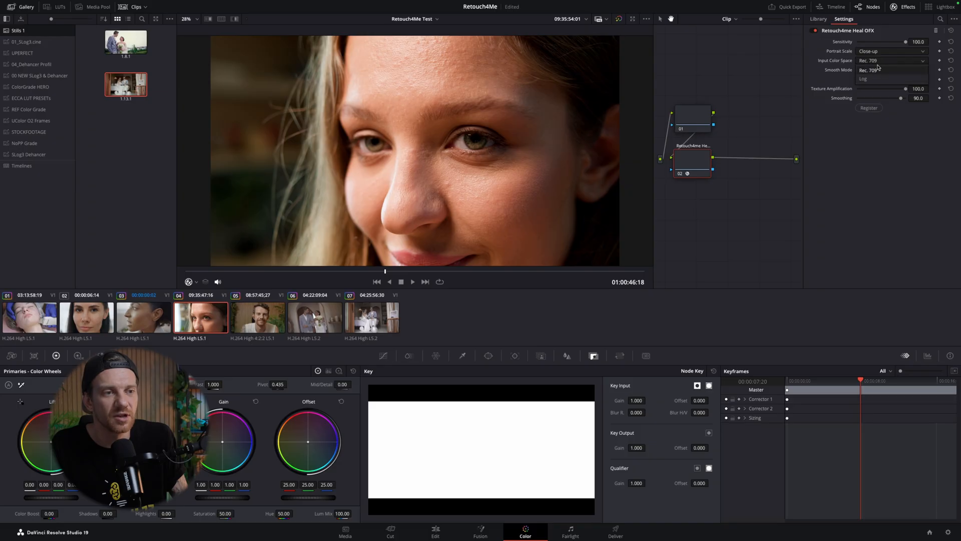
{"action": "left_click", "coordinate": [890, 70]}
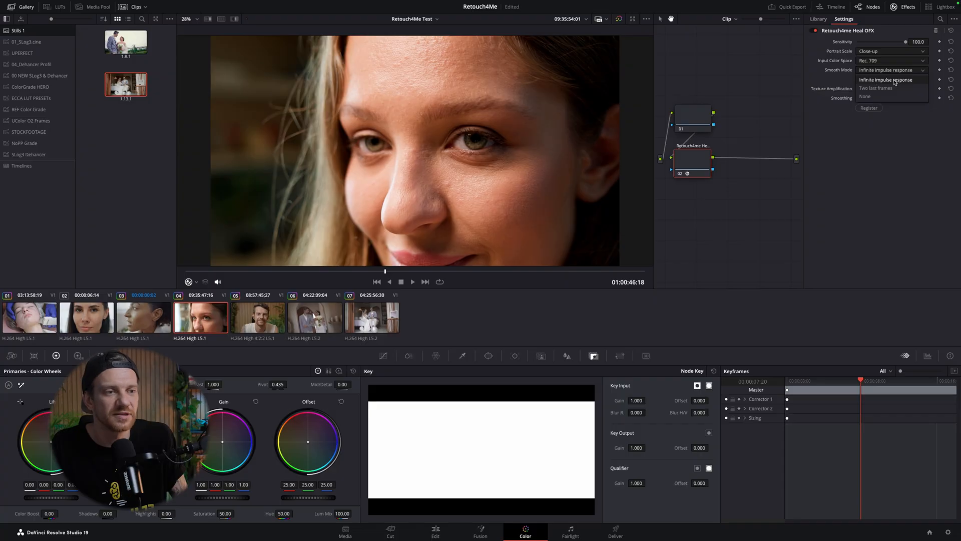
{"action": "left_click", "coordinate": [893, 70]}
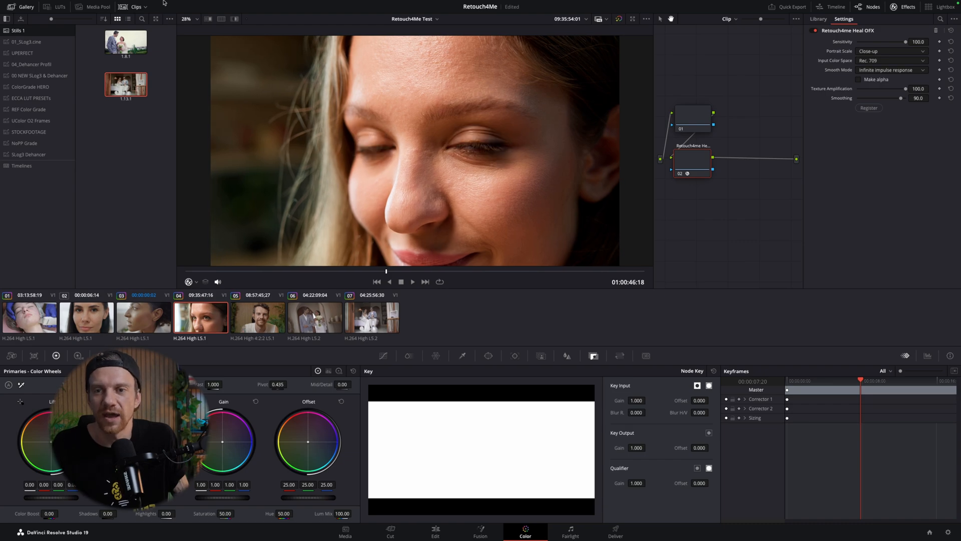
{"action": "left_click", "coordinate": [207, 4]}
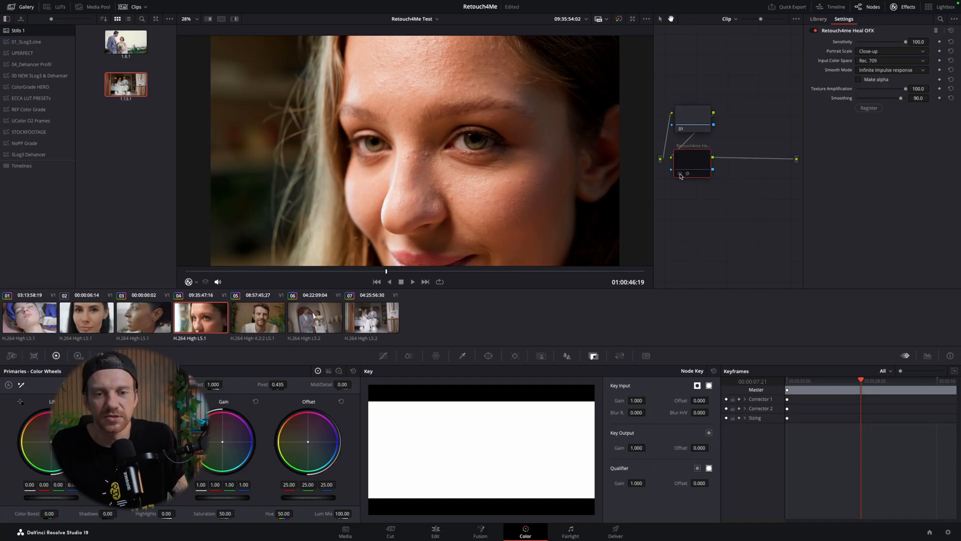
{"action": "left_click_drag", "start_coordinate": [906, 89], "coordinate": [883, 89]}
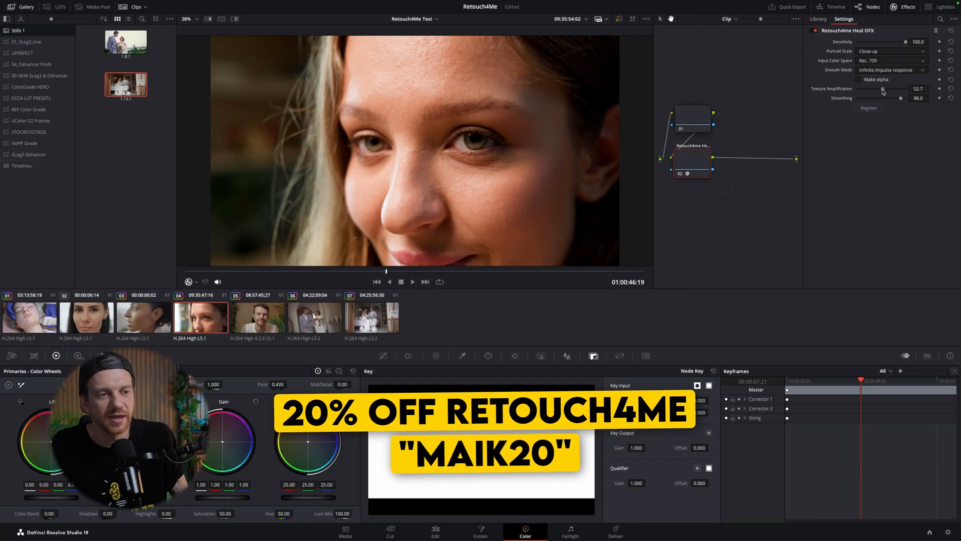
{"action": "left_click_drag", "start_coordinate": [902, 89], "coordinate": [860, 89]}
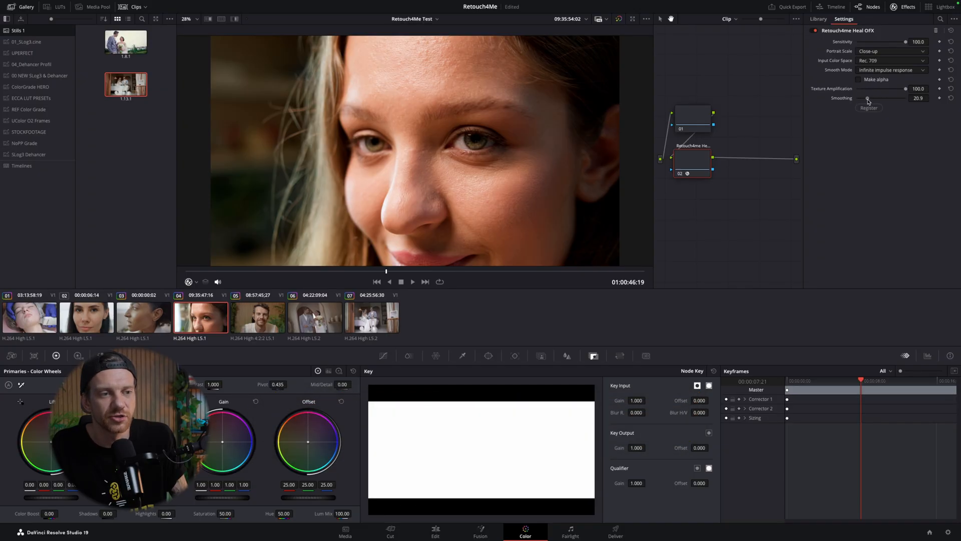
{"action": "left_click_drag", "start_coordinate": [883, 98], "coordinate": [862, 98]}
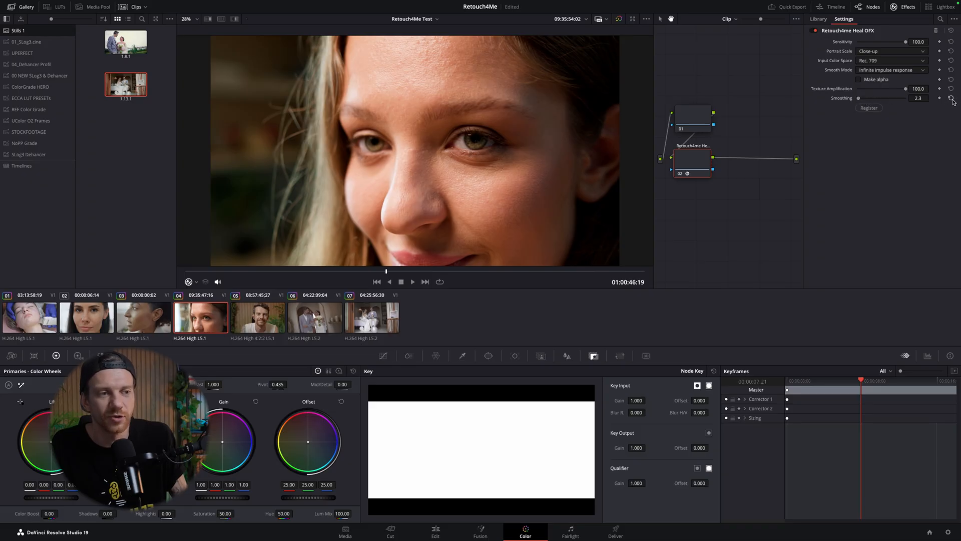
{"action": "left_click_drag", "start_coordinate": [859, 98], "coordinate": [899, 98]}
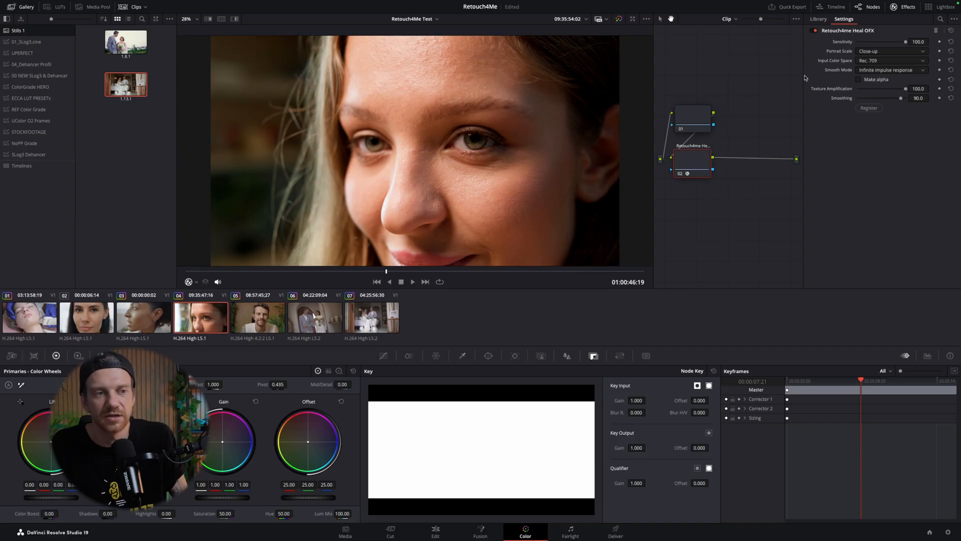
Step: Add Retouch4me Dodge Burn as node 03 after Heal, with Infinite impulse response smoothing
{"action": "left_click", "coordinate": [817, 19]}
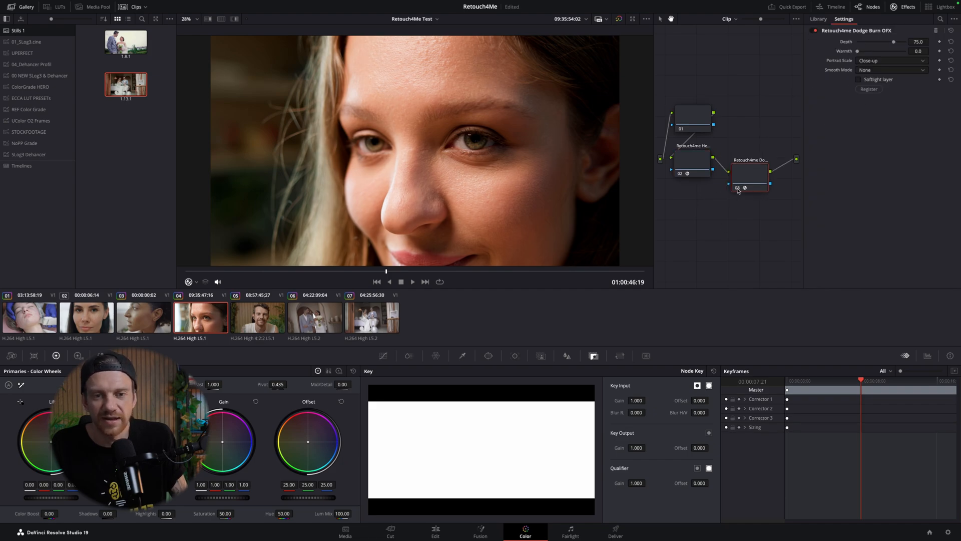
{"action": "mouse_move", "coordinate": [744, 188]}
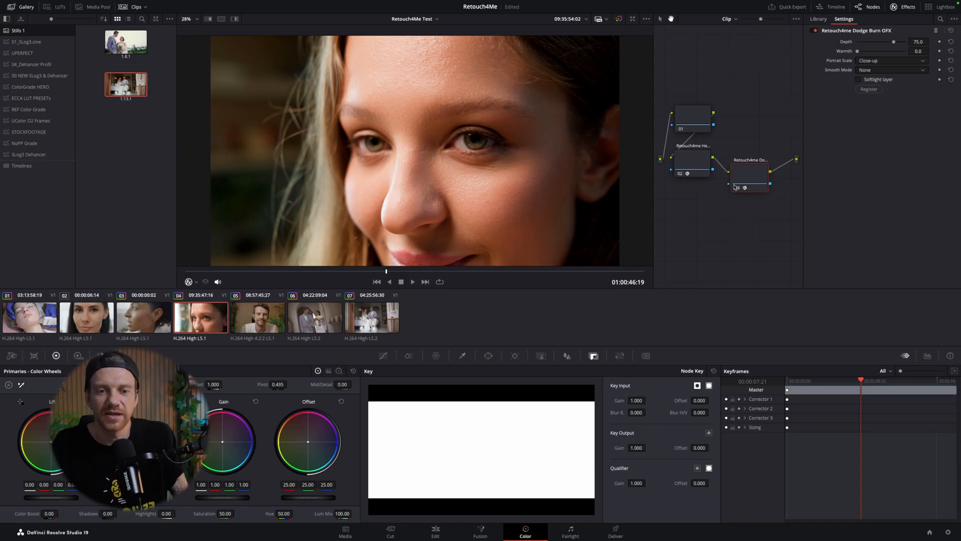
{"action": "mouse_move", "coordinate": [745, 180]}
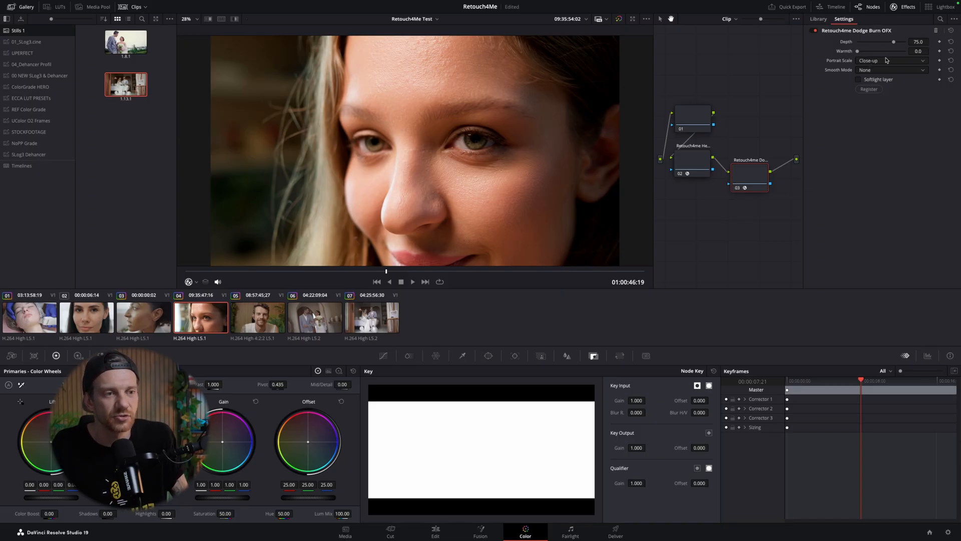
{"action": "left_click", "coordinate": [892, 69]}
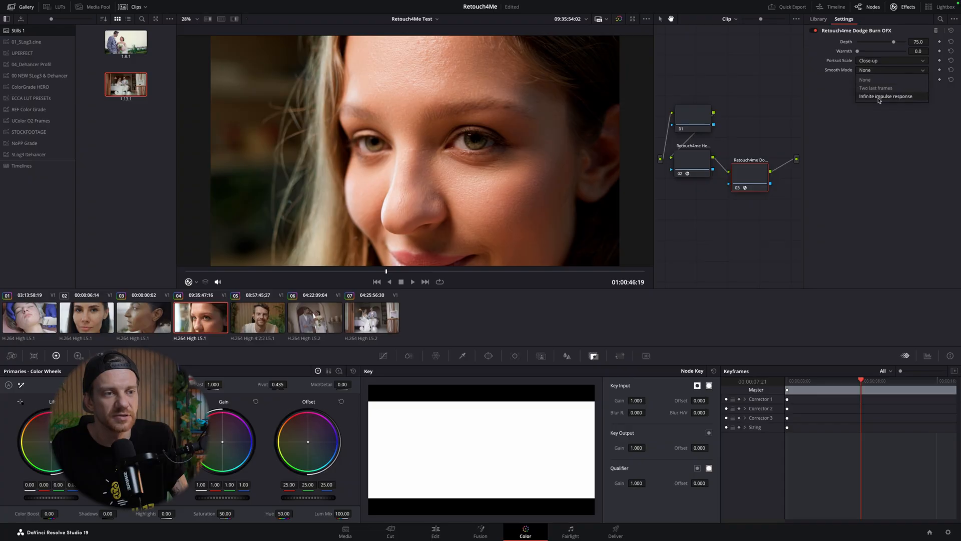
{"action": "left_click", "coordinate": [885, 96]}
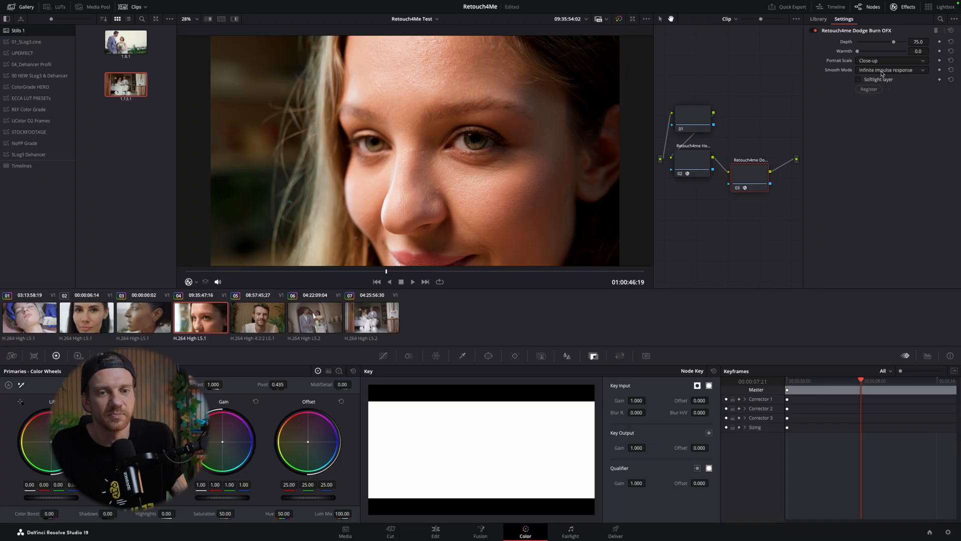
Step: Try Dodge Burn depth values around 100, 70 and 64, then return to the Edit page
{"action": "left_click_drag", "start_coordinate": [893, 42], "coordinate": [890, 41]}
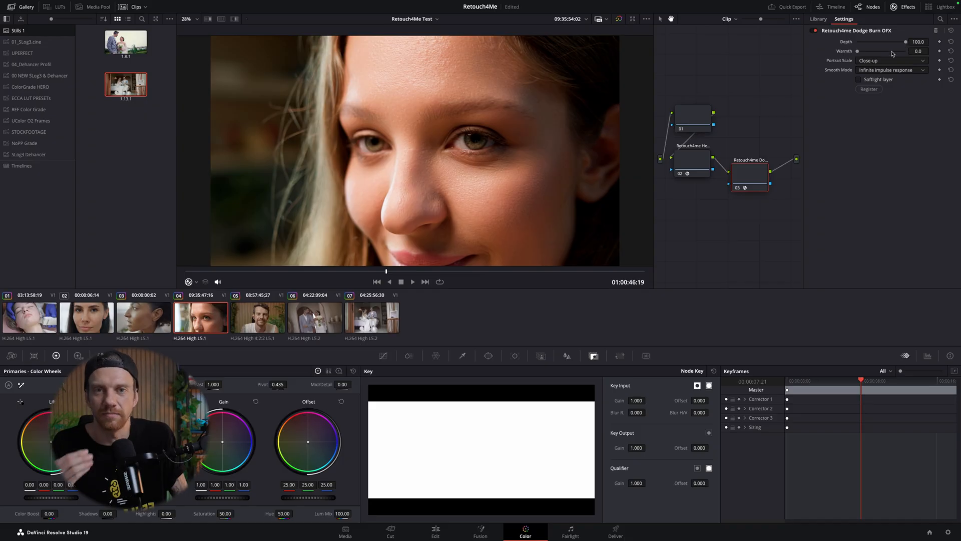
{"action": "left_click_drag", "start_coordinate": [907, 42], "coordinate": [892, 41]}
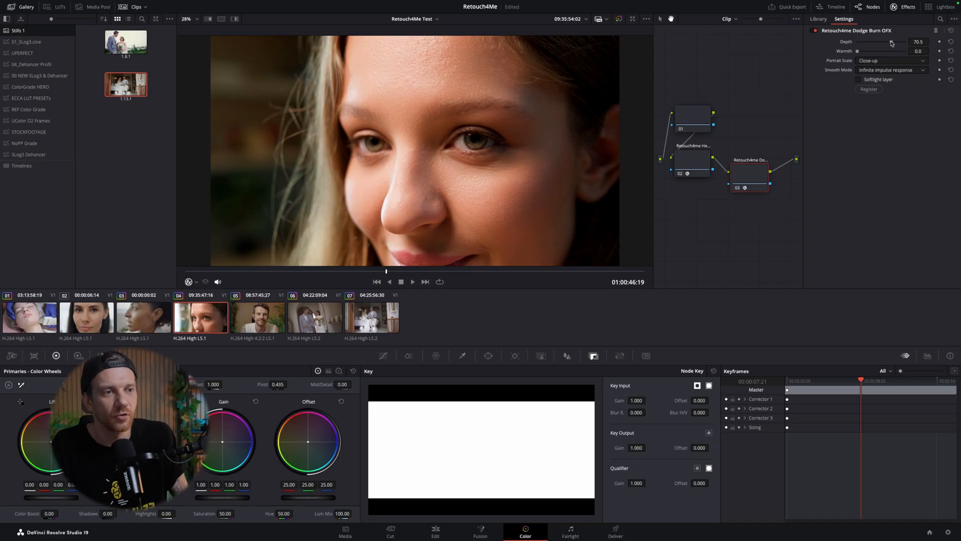
{"action": "left_click_drag", "start_coordinate": [889, 42], "coordinate": [886, 41]}
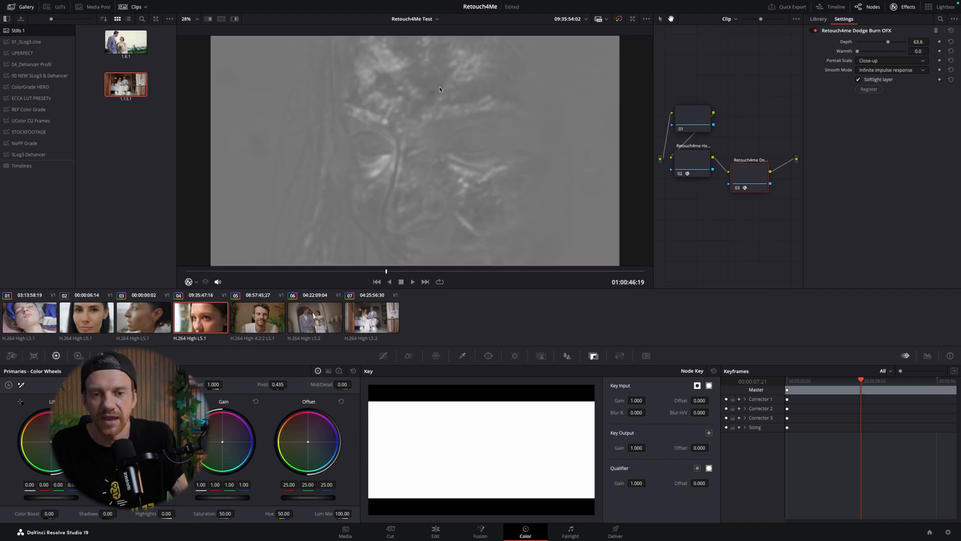
{"action": "mouse_move", "coordinate": [884, 44]}
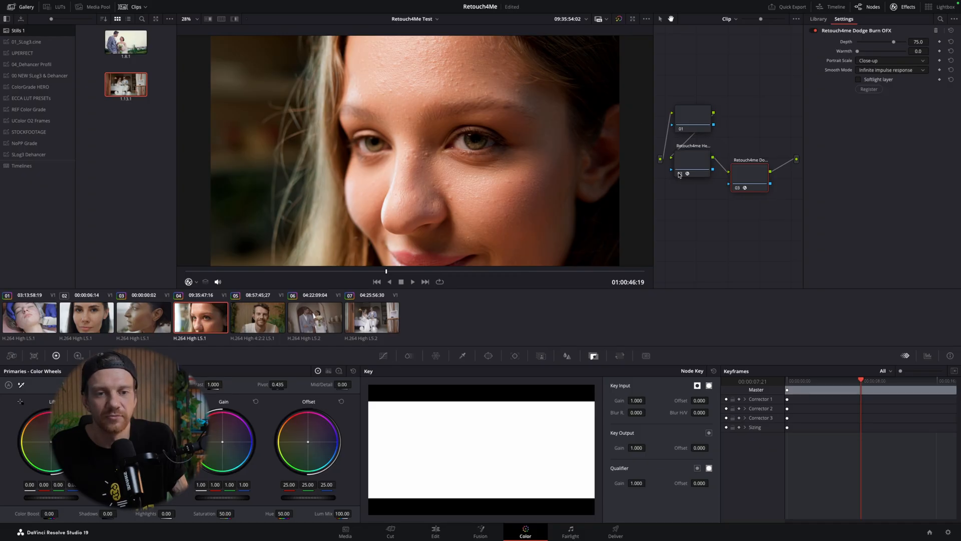
{"action": "left_click", "coordinate": [435, 530]}
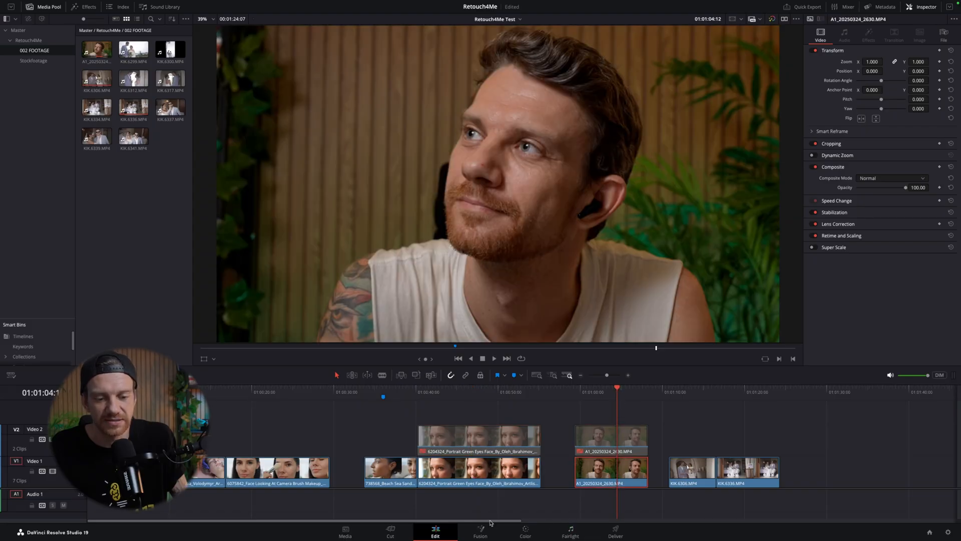
Step: Open the bearded man's clip 05 on the Color page with its Heal and Dodge Burn nodes
{"action": "left_click", "coordinate": [524, 530]}
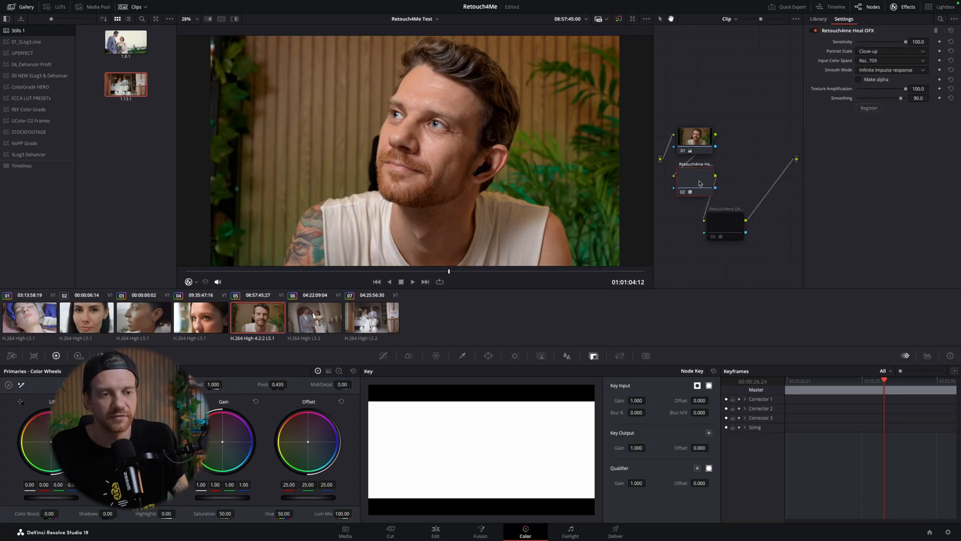
{"action": "mouse_move", "coordinate": [694, 184]}
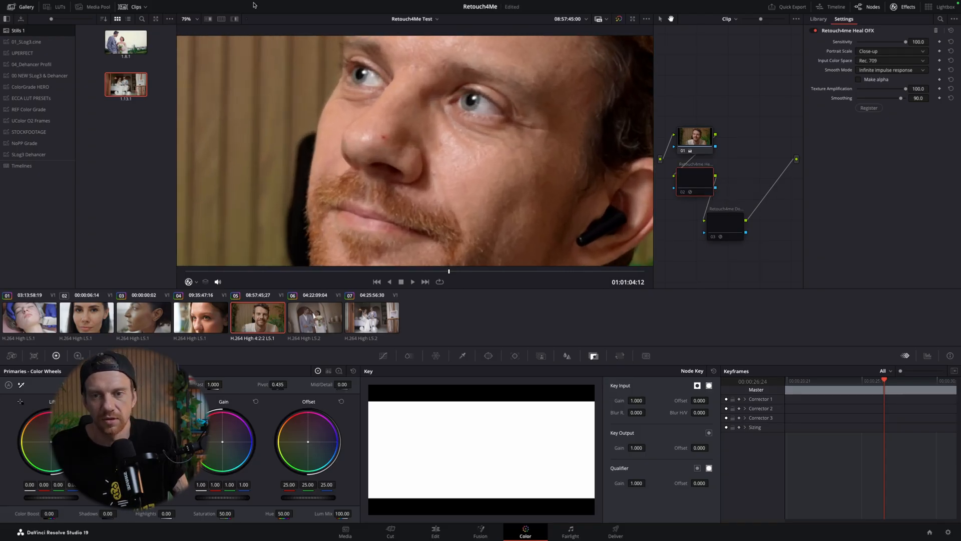
Step: Compare the man's portrait without Heal and Dodge Burn, then return to the Edit timeline
{"action": "left_click", "coordinate": [207, 4]}
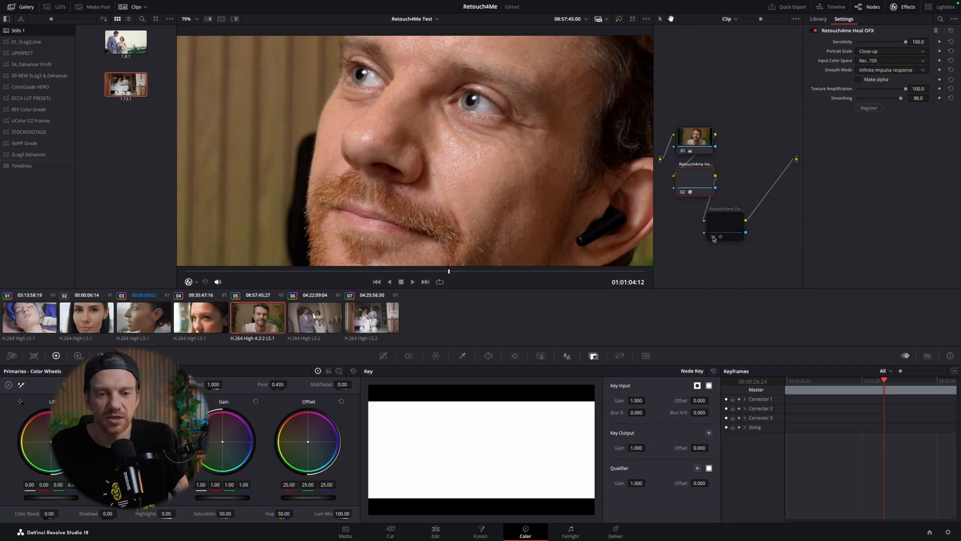
{"action": "left_click", "coordinate": [727, 227]}
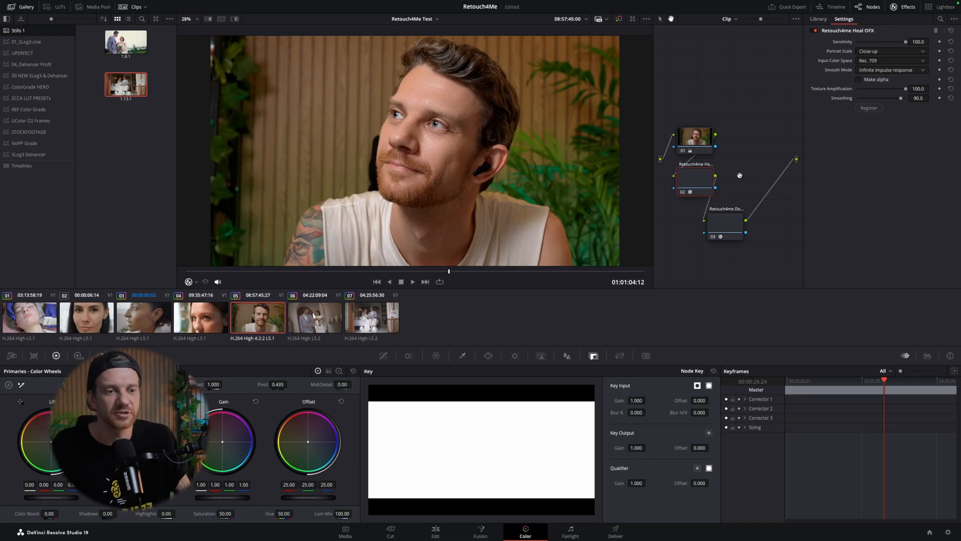
{"action": "left_click", "coordinate": [435, 532]}
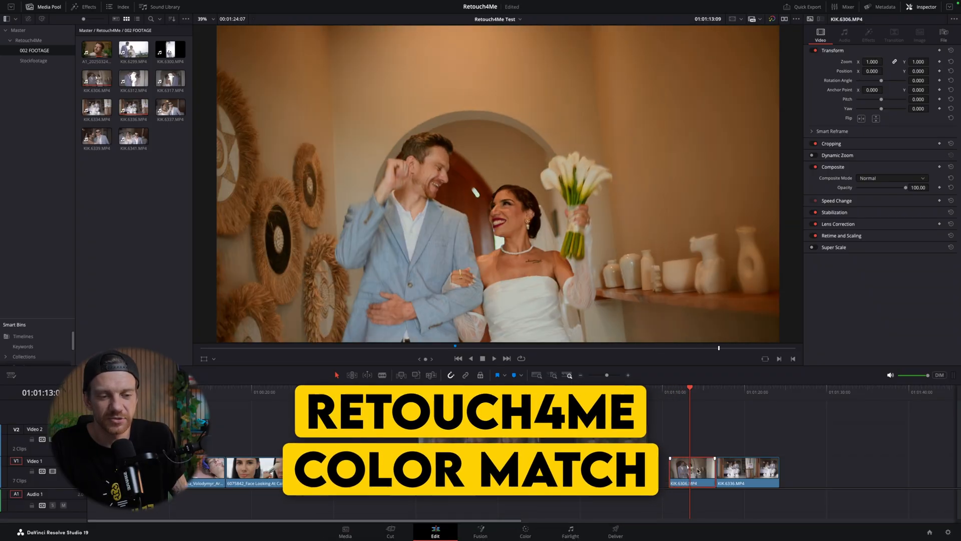
Step: Open the wedding clip on the Color page and bring up the OpenFX Library
{"action": "left_click", "coordinate": [525, 532]}
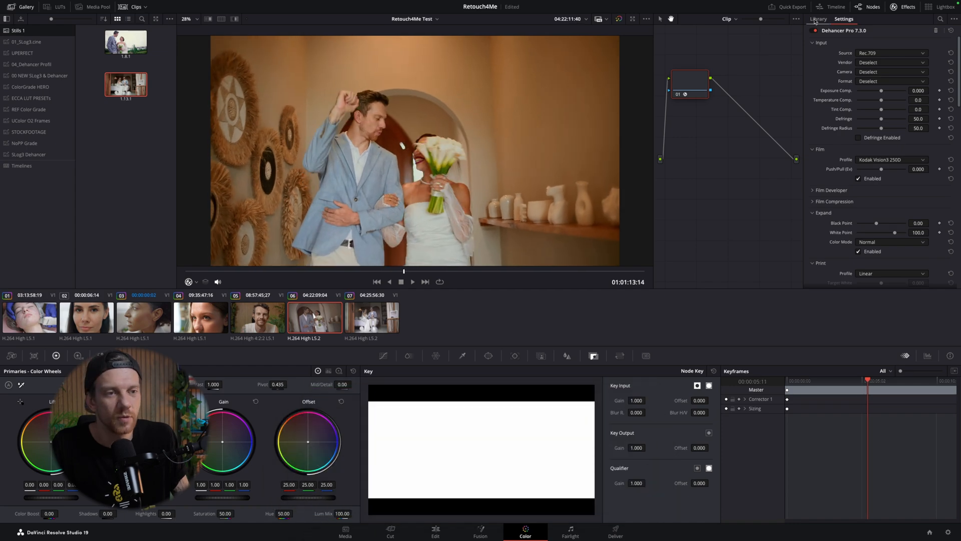
{"action": "left_click", "coordinate": [818, 19]}
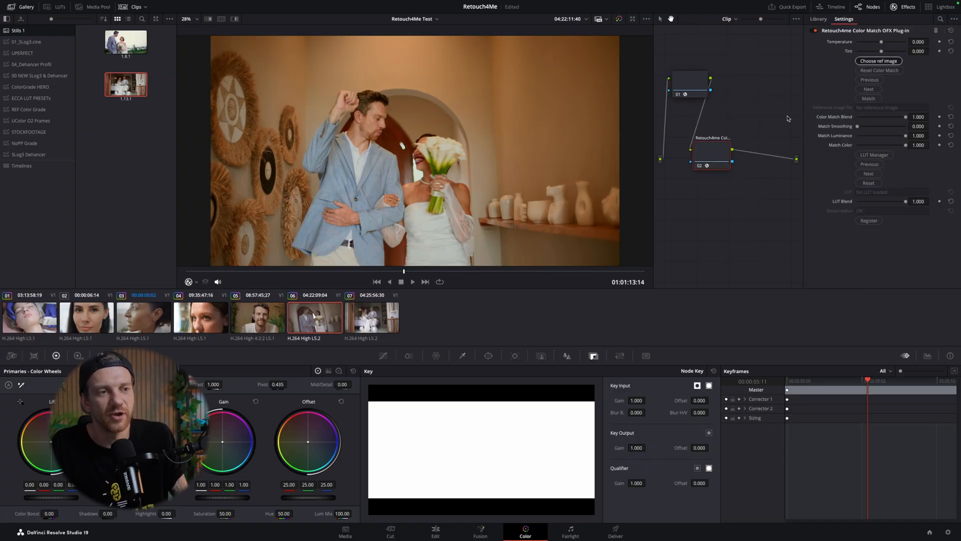
Step: Choose a reference image, lower the match blend to about 0.37, and cycle through other references
{"action": "left_click", "coordinate": [877, 61]}
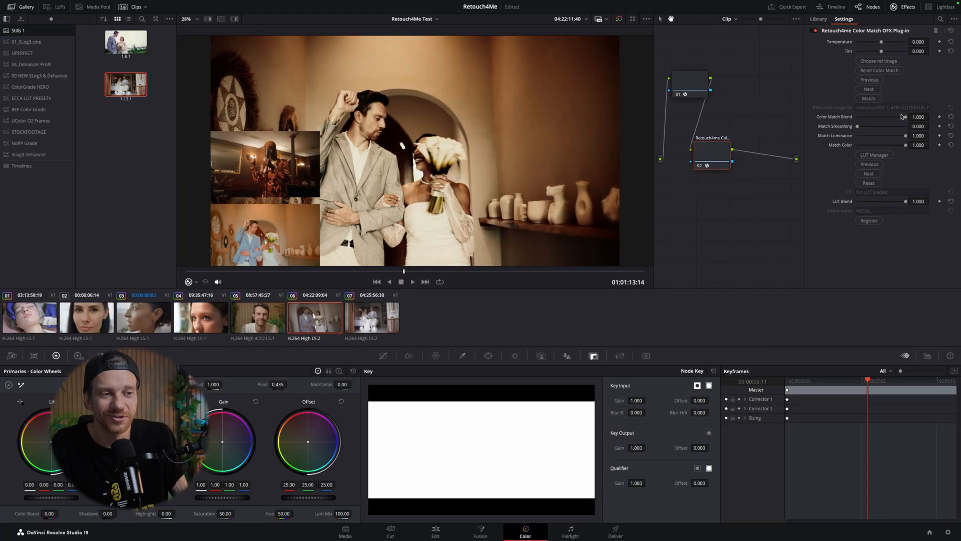
{"action": "left_click_drag", "start_coordinate": [902, 116], "coordinate": [897, 117]}
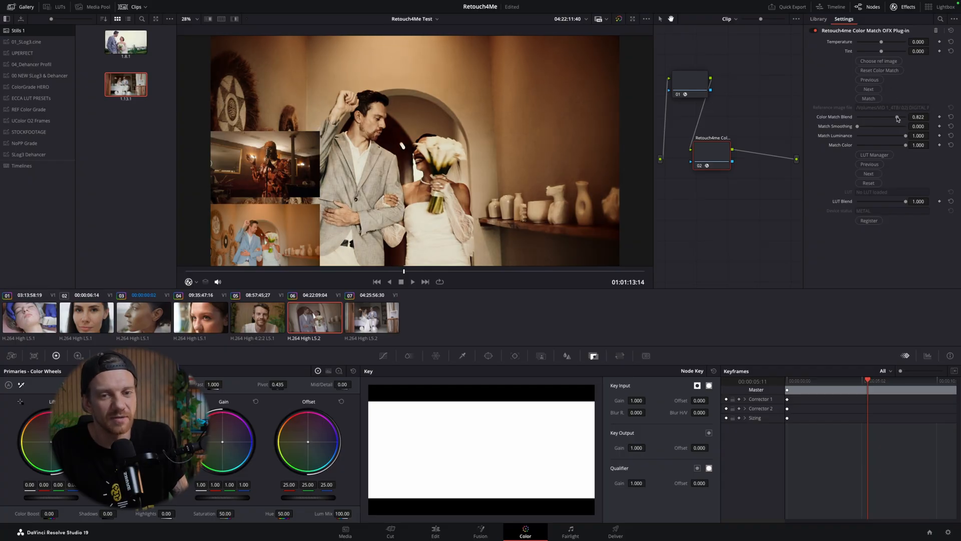
{"action": "left_click_drag", "start_coordinate": [896, 117], "coordinate": [874, 118]}
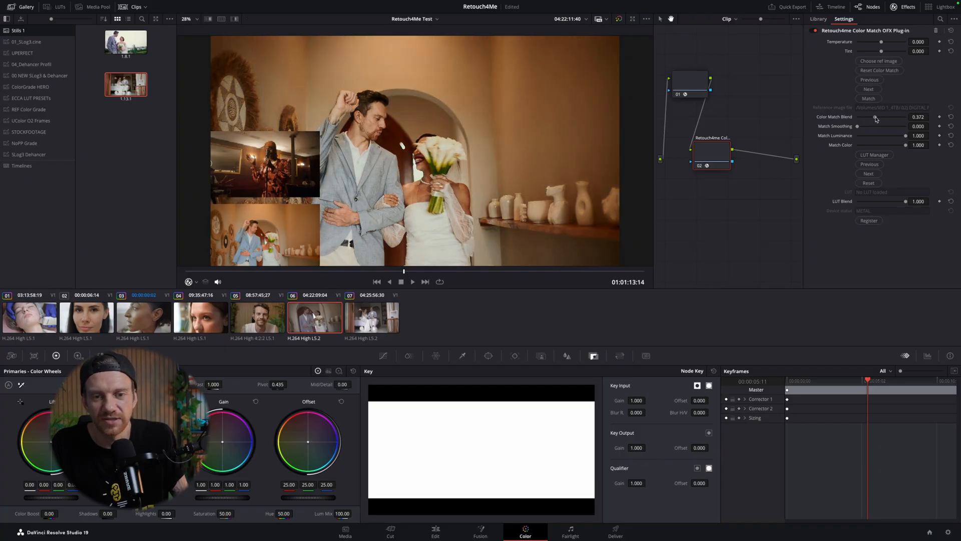
{"action": "left_click", "coordinate": [698, 169]}
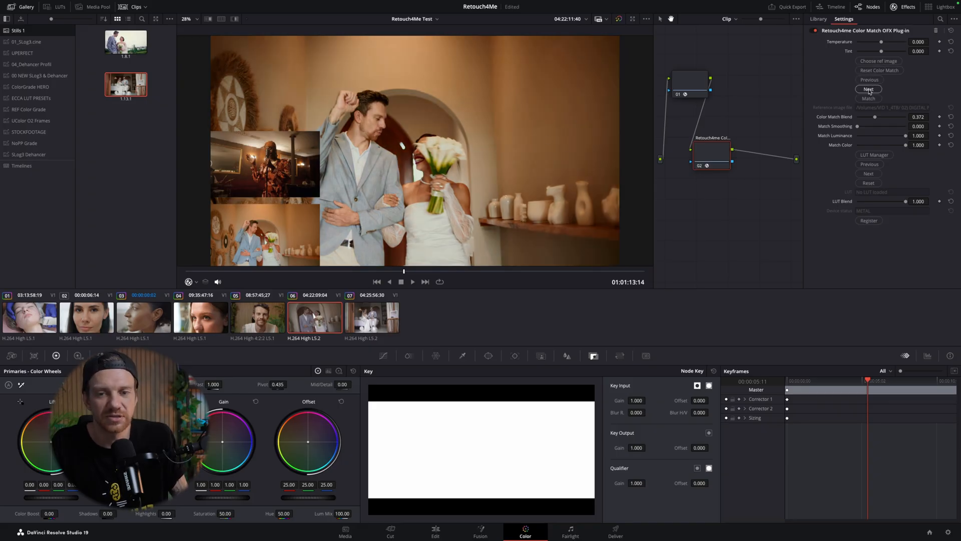
{"action": "left_click", "coordinate": [869, 89]}
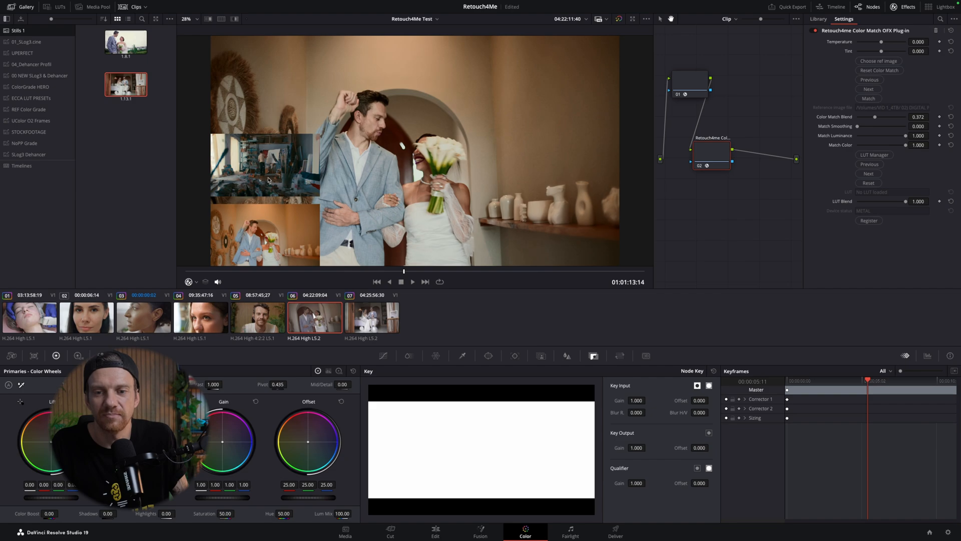
{"action": "left_click", "coordinate": [869, 90]}
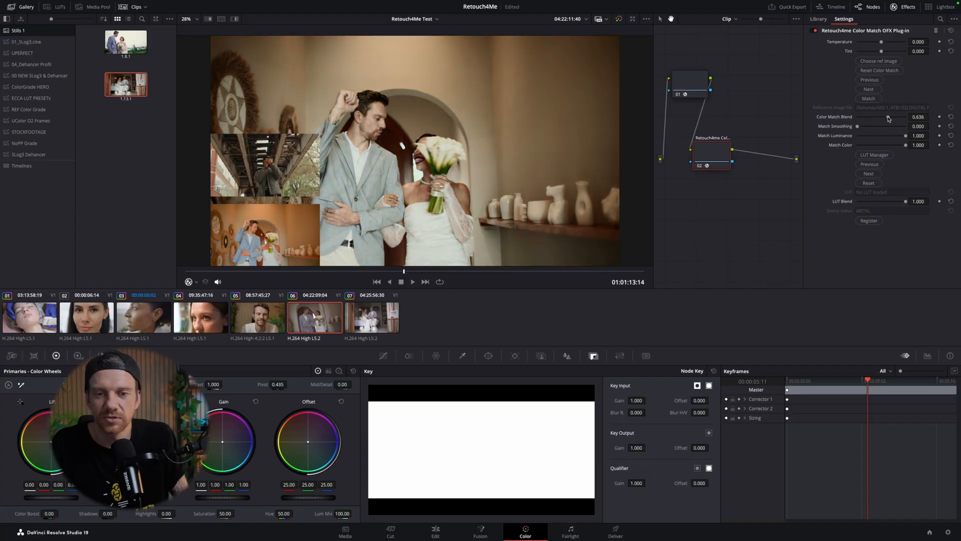
Step: Set the Color Match blend to about 0.36 and match smoothing to 0.12
{"action": "left_click_drag", "start_coordinate": [888, 117], "coordinate": [867, 117]}
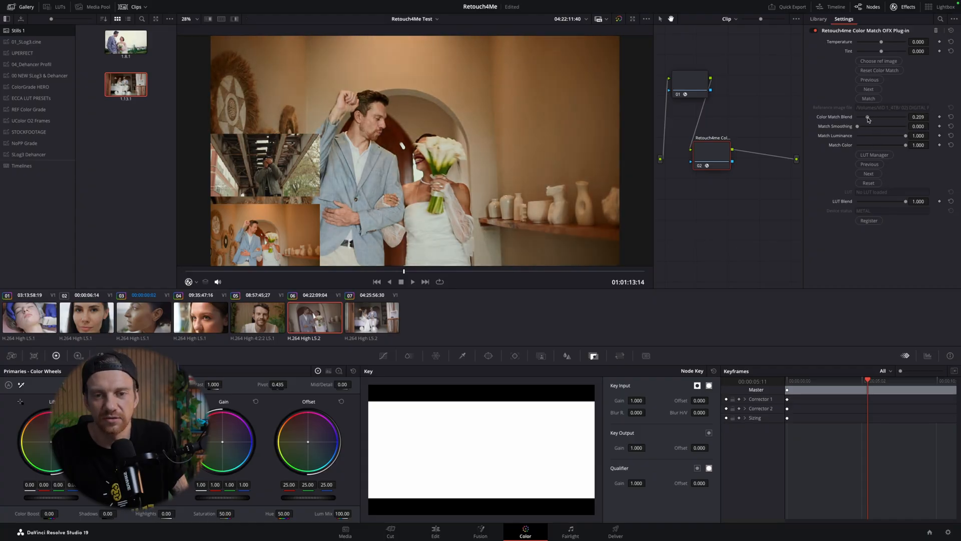
{"action": "left_click_drag", "start_coordinate": [865, 116], "coordinate": [873, 117]}
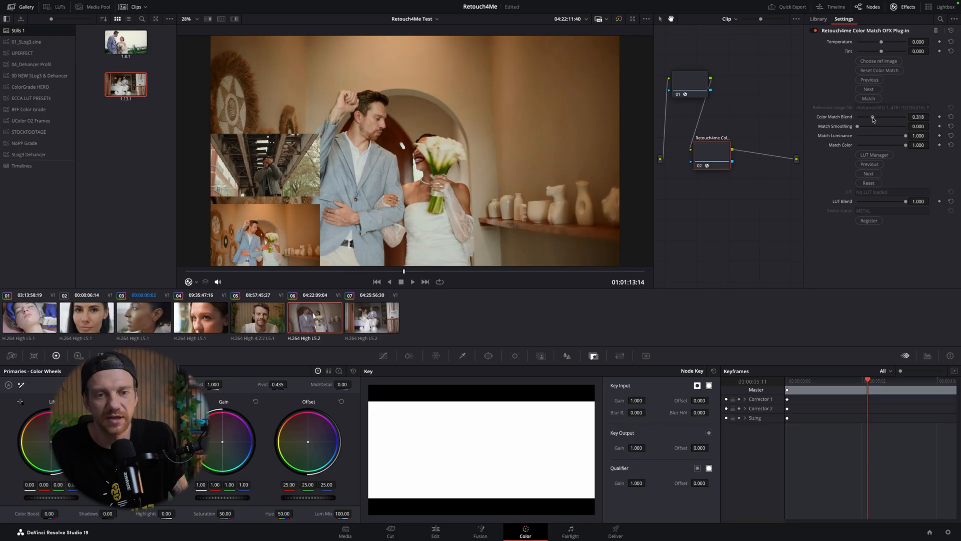
{"action": "left_click_drag", "start_coordinate": [873, 116], "coordinate": [875, 117]}
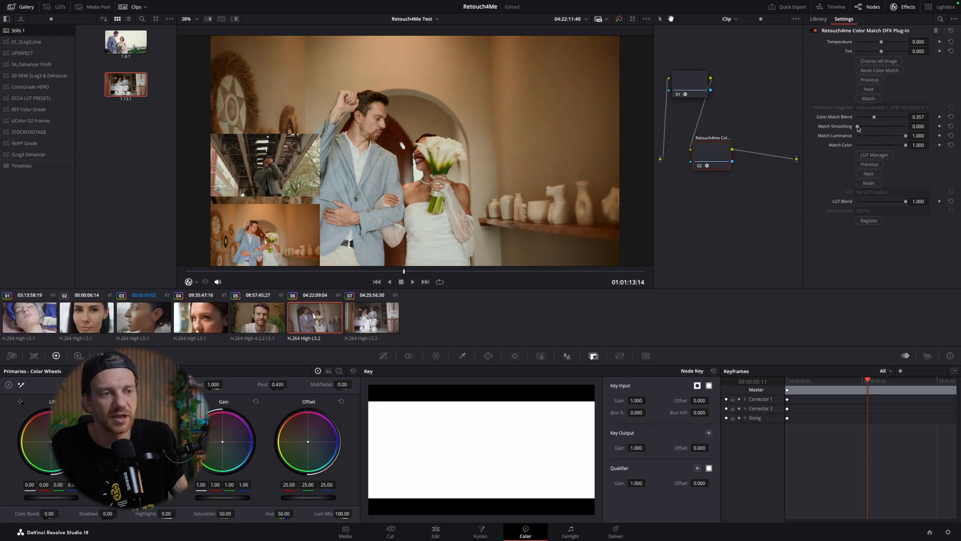
{"action": "left_click_drag", "start_coordinate": [875, 126], "coordinate": [899, 126]}
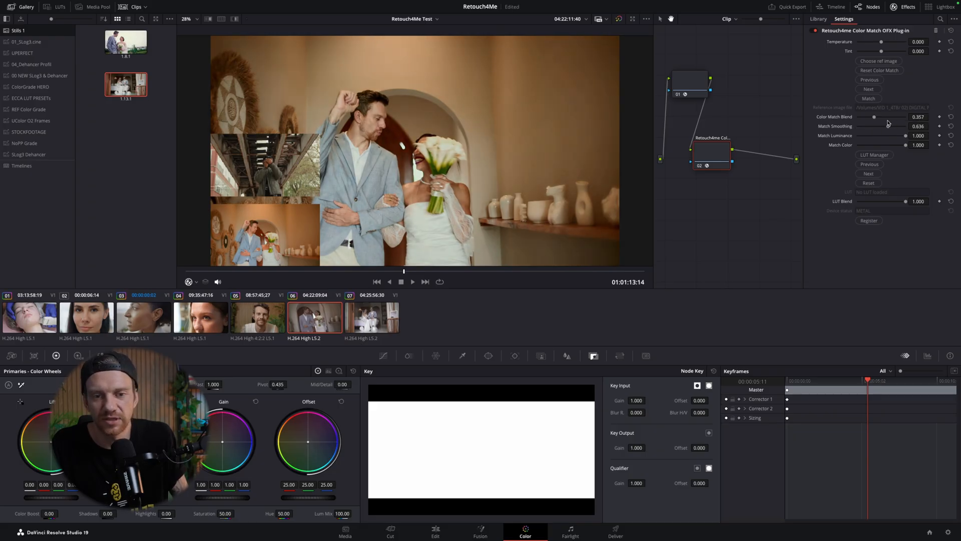
{"action": "left_click_drag", "start_coordinate": [907, 126], "coordinate": [870, 126]}
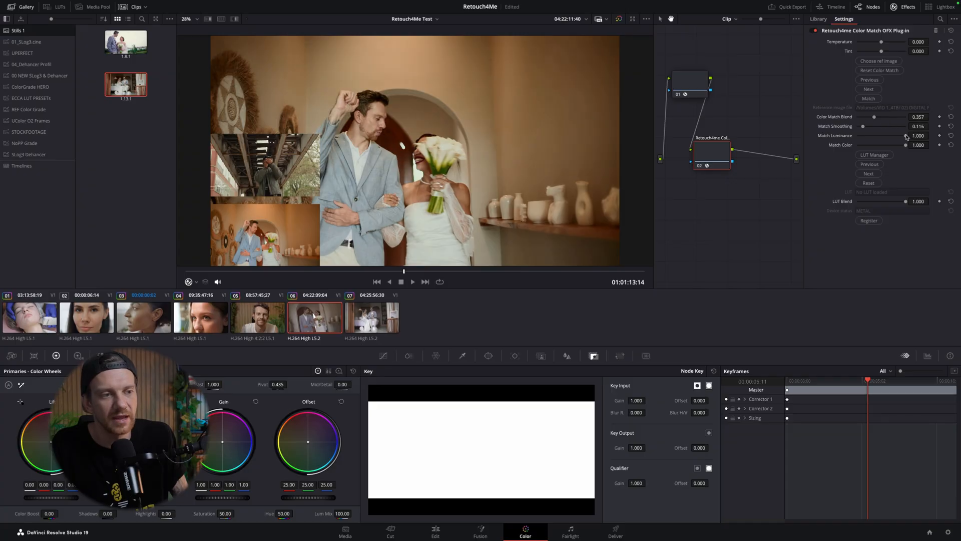
Step: Set match luminance to about 0.58 and match colour to 0.80
{"action": "left_click_drag", "start_coordinate": [905, 136], "coordinate": [865, 136]}
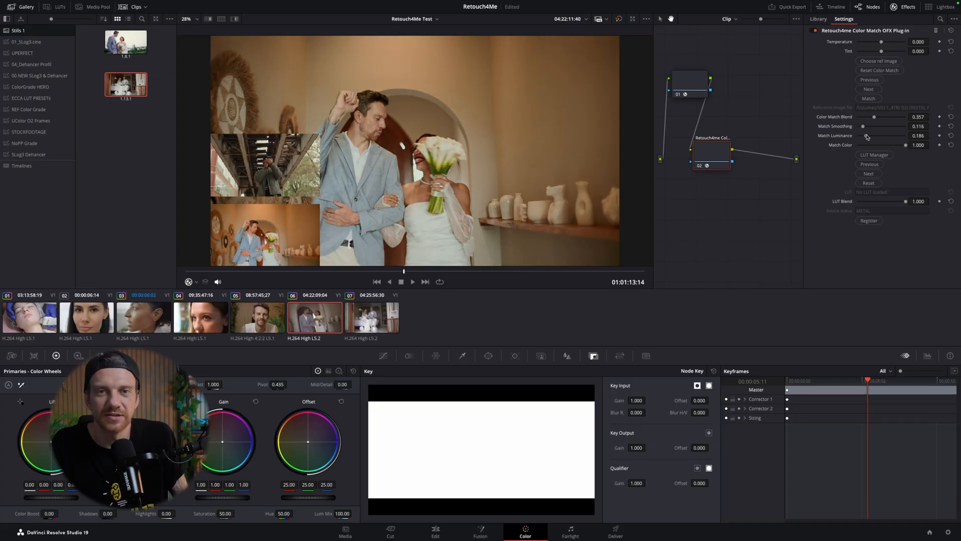
{"action": "left_click_drag", "start_coordinate": [865, 136], "coordinate": [902, 136]}
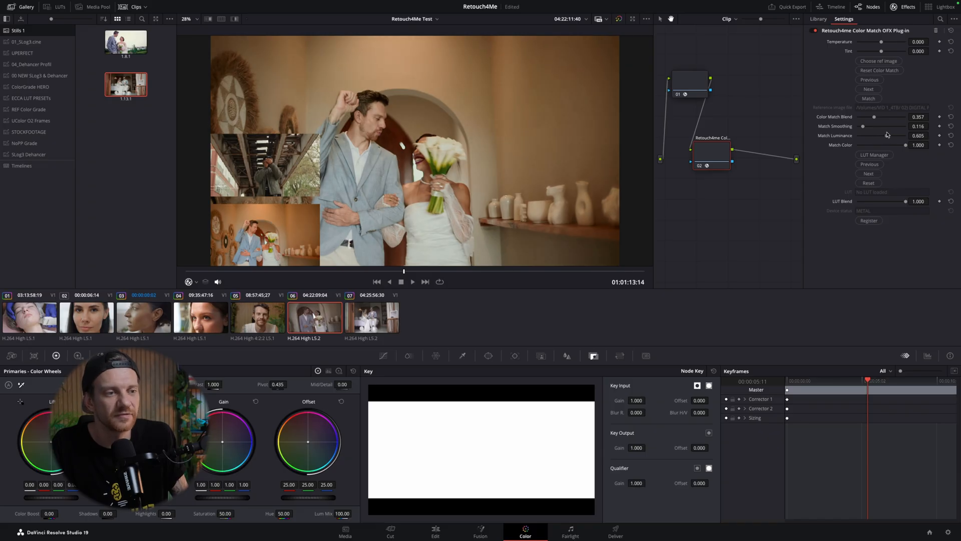
{"action": "left_click_drag", "start_coordinate": [890, 136], "coordinate": [885, 136]}
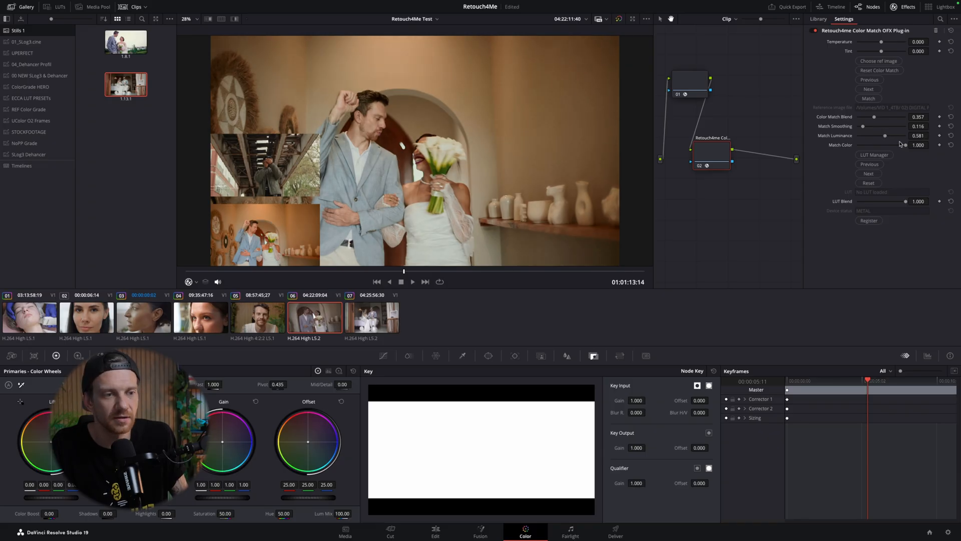
{"action": "left_click", "coordinate": [901, 145]}
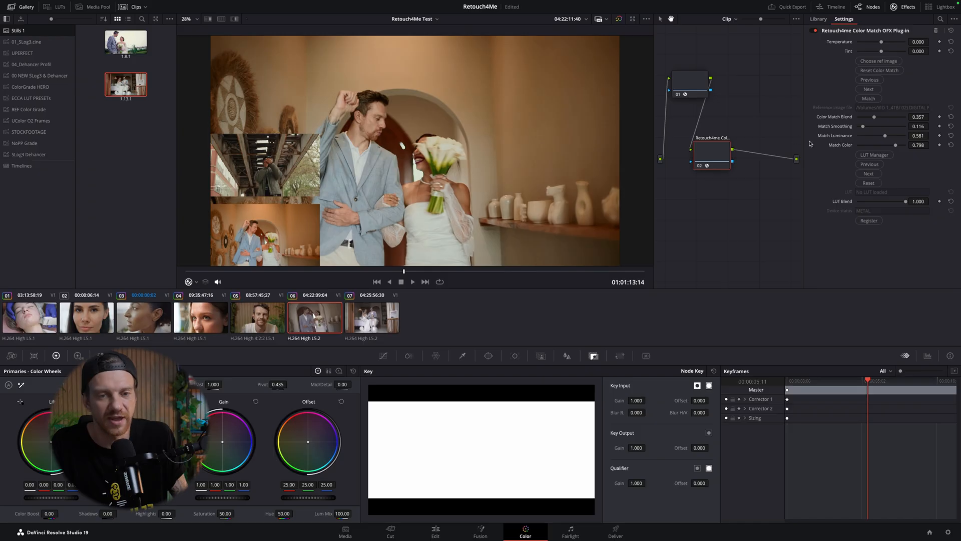
Step: Set Color Match Blend to 0.558, then jump to the man's A1 portrait clip on the Edit timeline
{"action": "left_click", "coordinate": [868, 89]}
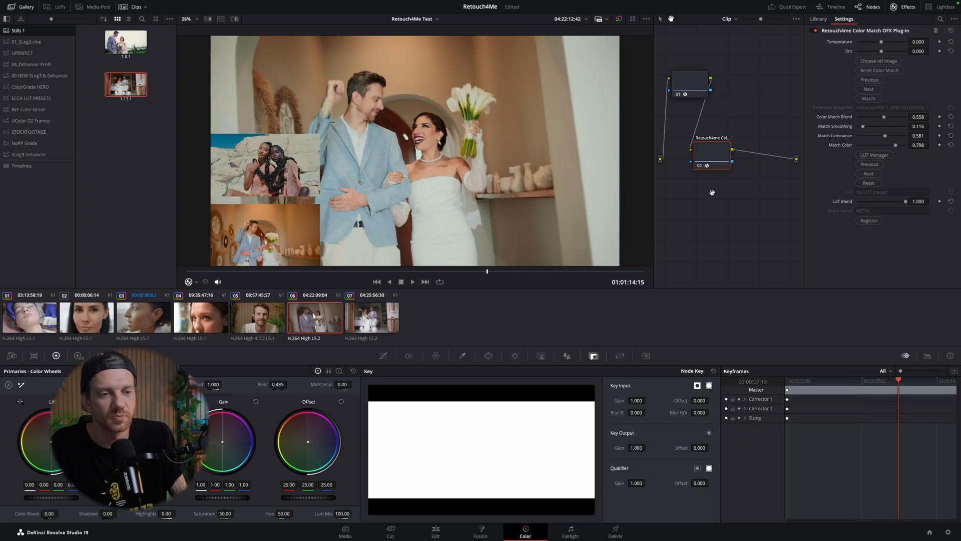
{"action": "mouse_move", "coordinate": [256, 247]}
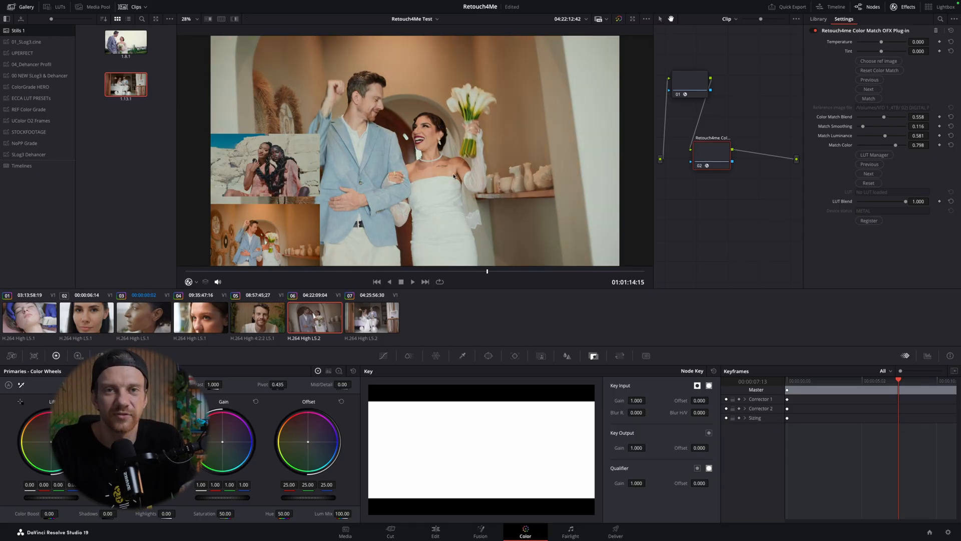
{"action": "left_click", "coordinate": [434, 528]}
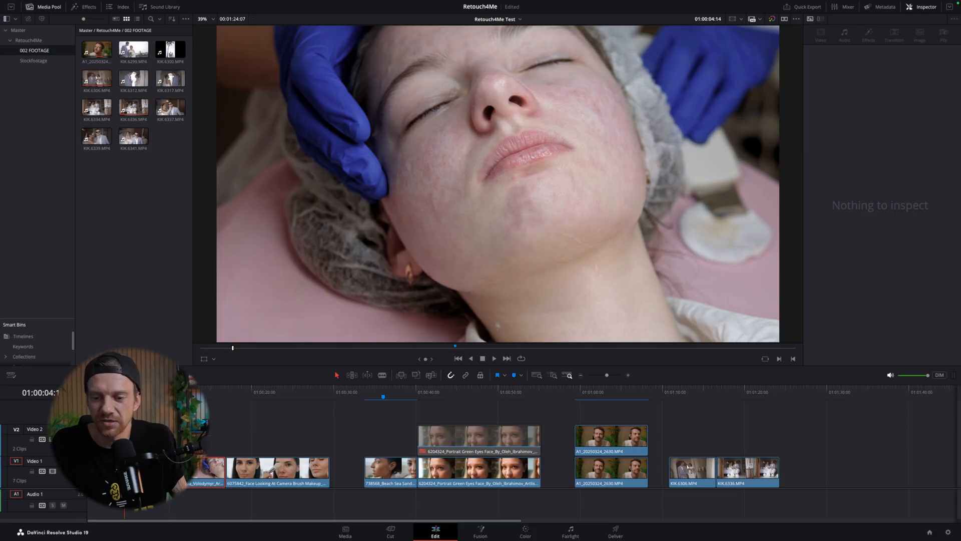
{"action": "left_click", "coordinate": [610, 439]}
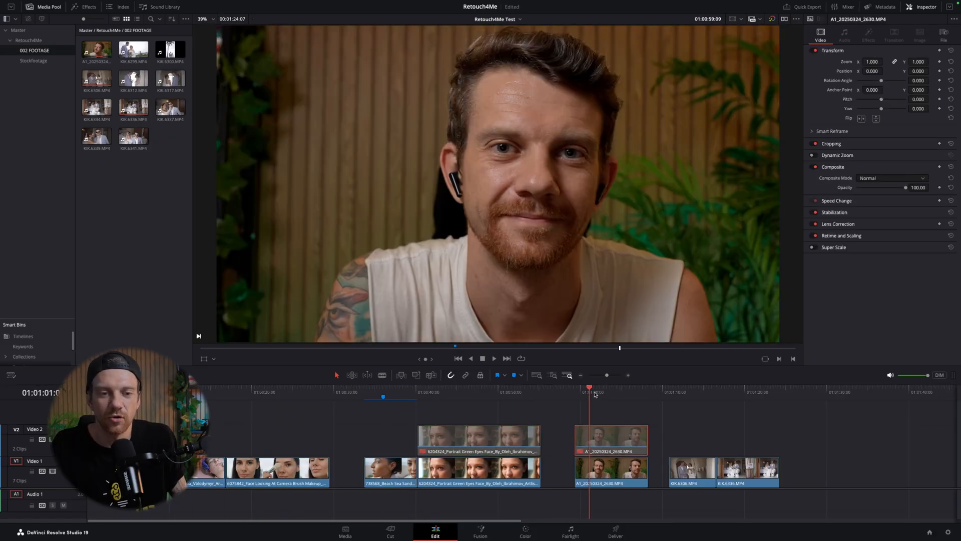